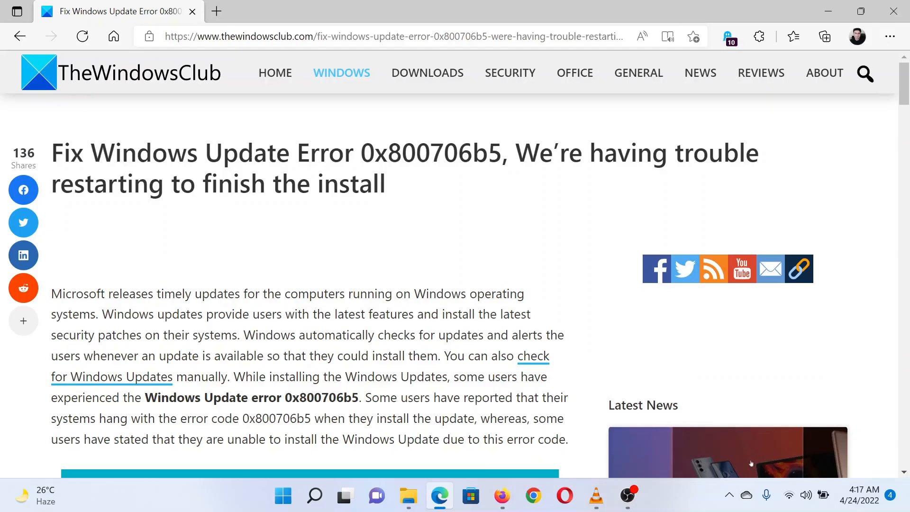
mouse_move(281, 243)
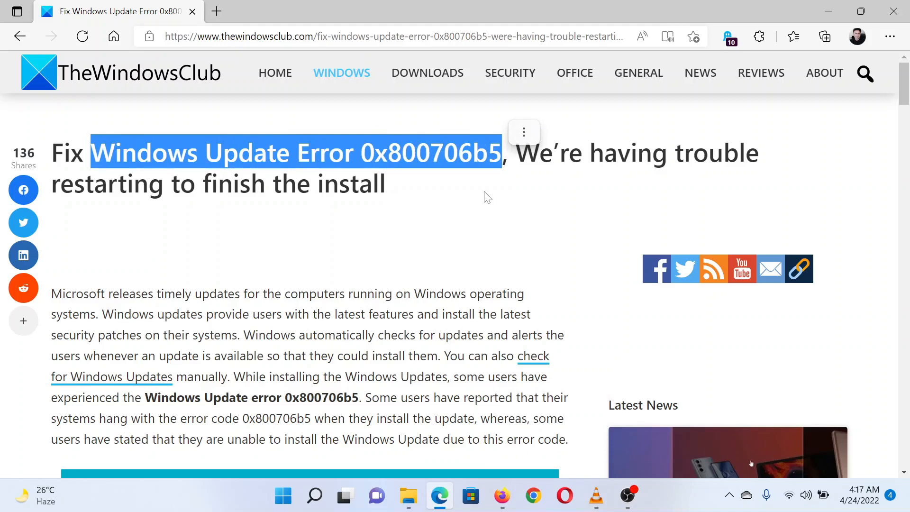
Clear the title highlight and scroll down to the article's five suggested fixes for 0x800706b5
left_click(486, 196)
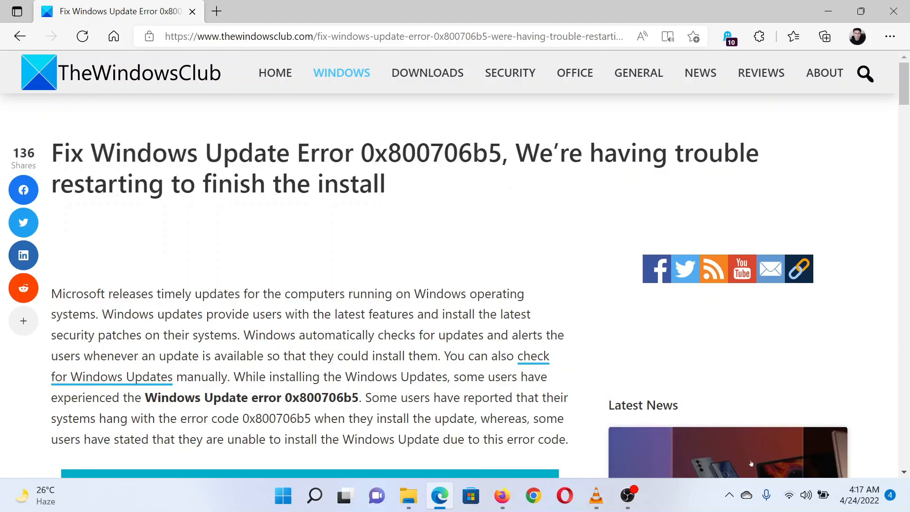
scroll("down", 3)
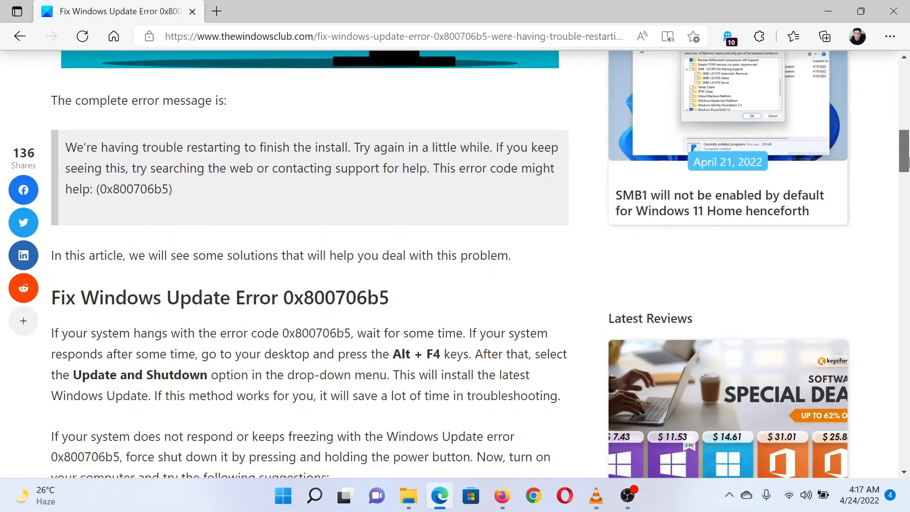
scroll("down", 3)
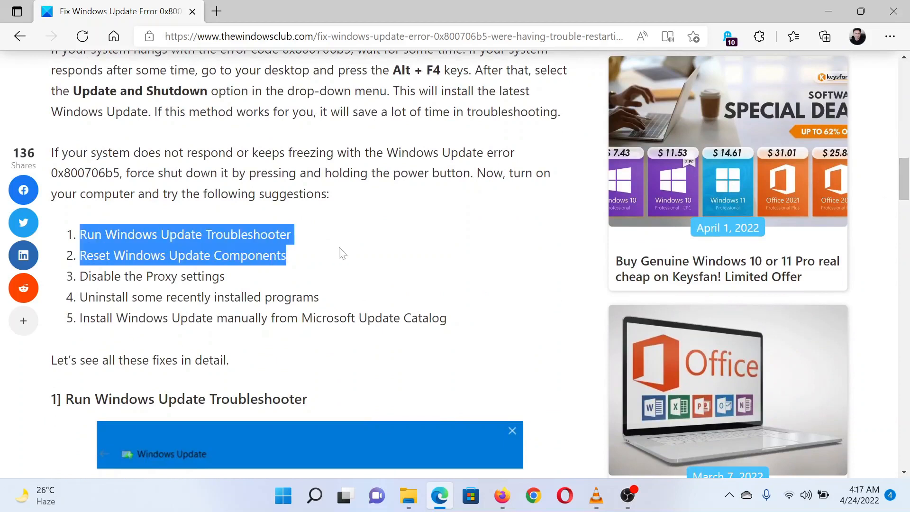
Open Windows Settings from the Start button's Quick Link menu
right_click(283, 496)
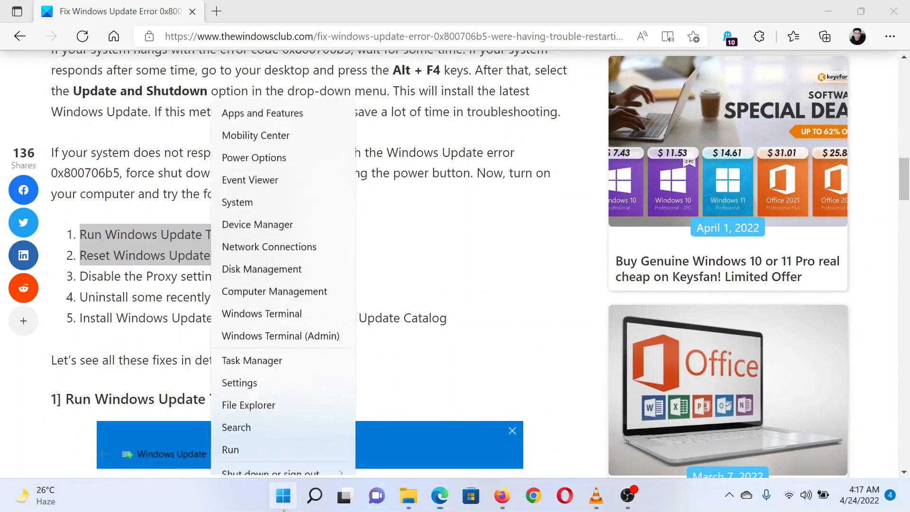
left_click(239, 383)
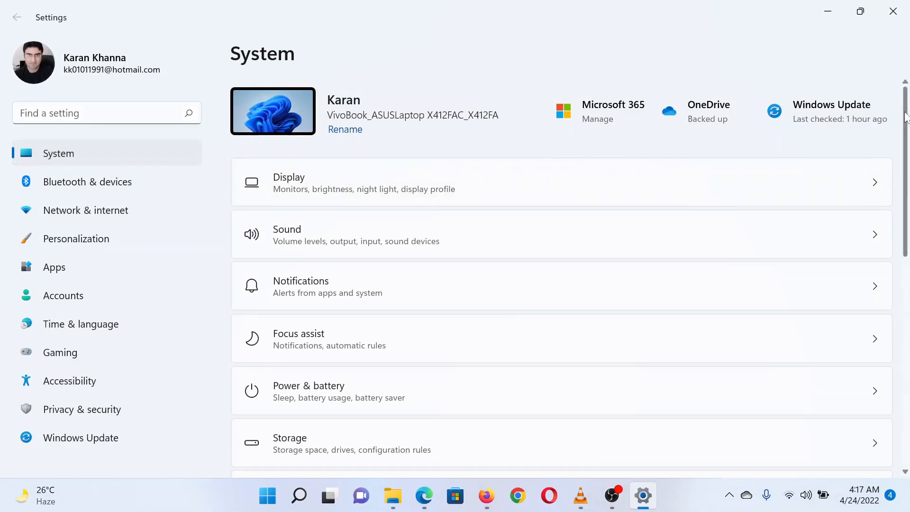
Scroll Troubleshoot > Other troubleshooters down to the Windows Update troubleshooter entry
scroll("down", 3)
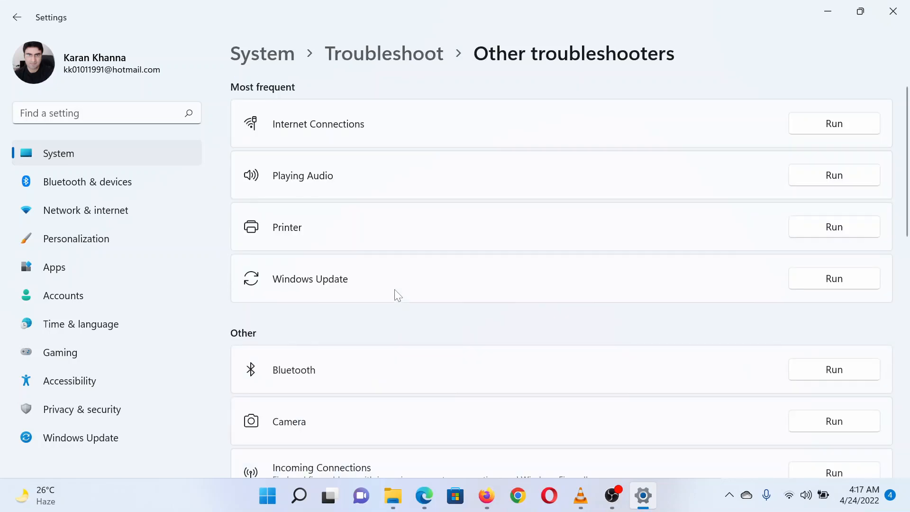
scroll("down", 3)
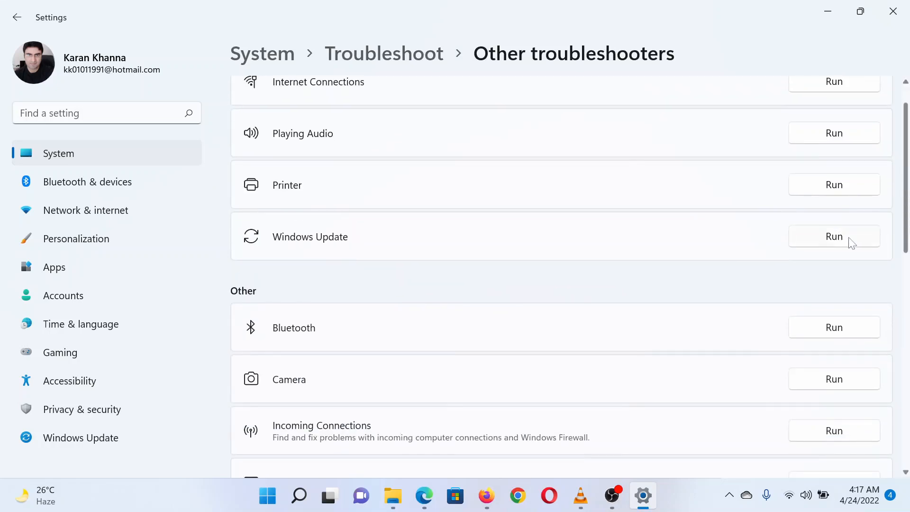
mouse_move(893, 10)
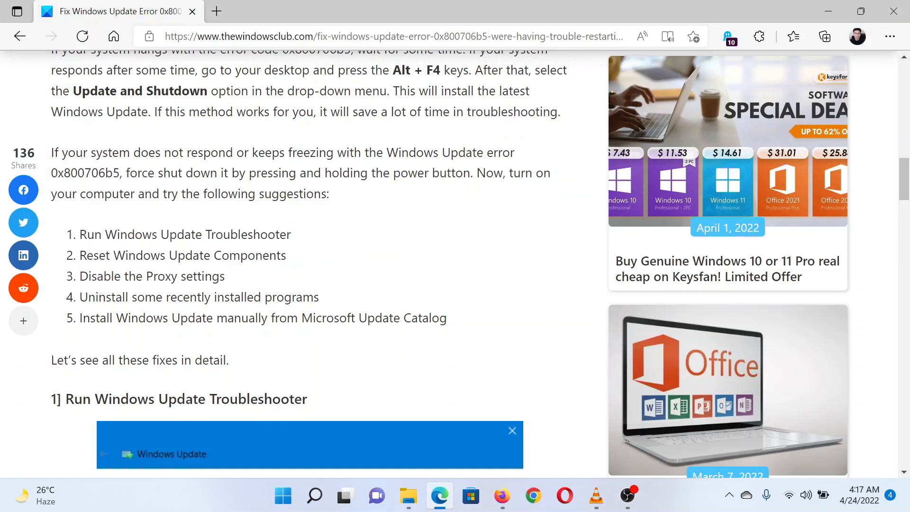
Double-click the window to return to the article's list of fixes
double_click(151, 277)
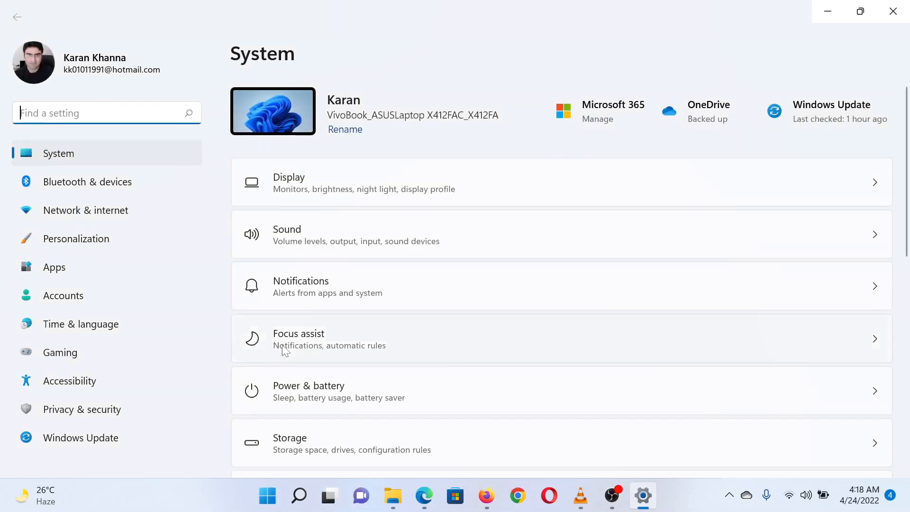
mouse_move(93, 264)
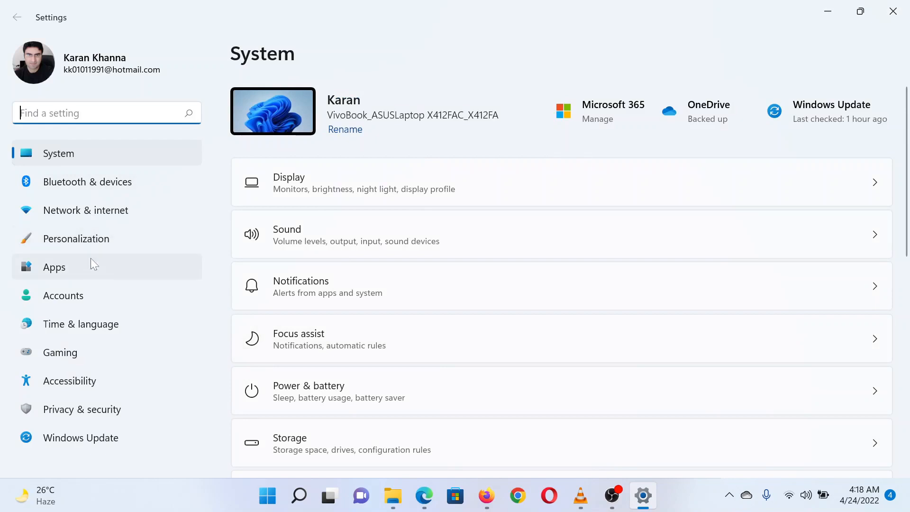
mouse_move(92, 217)
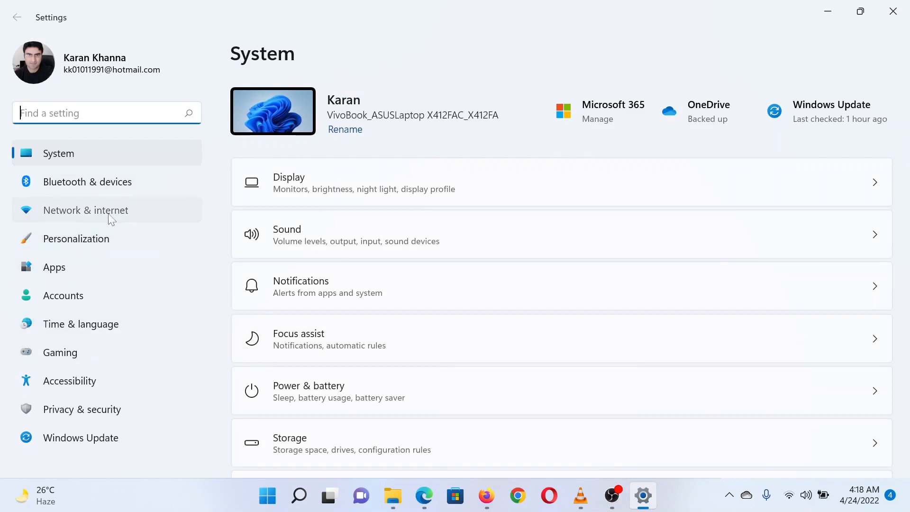
Go to the Network & internet page in the Settings sidebar
left_click(85, 209)
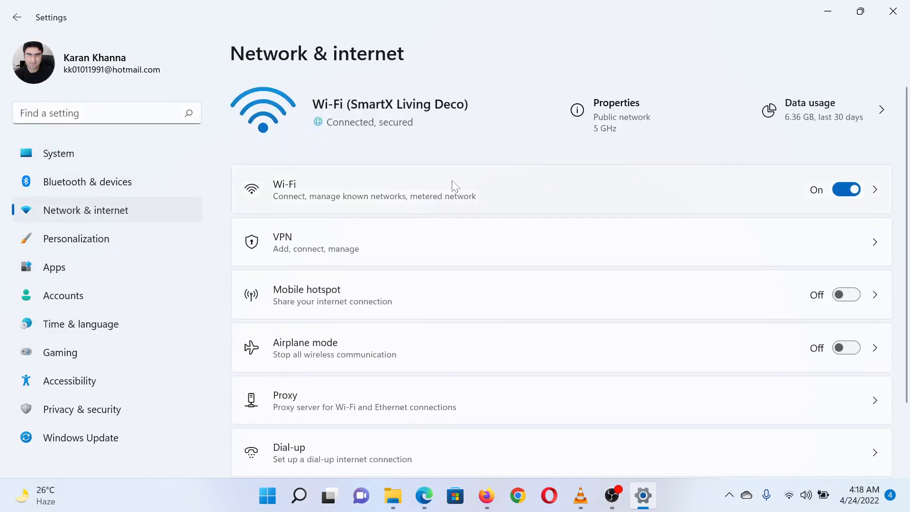
mouse_move(454, 351)
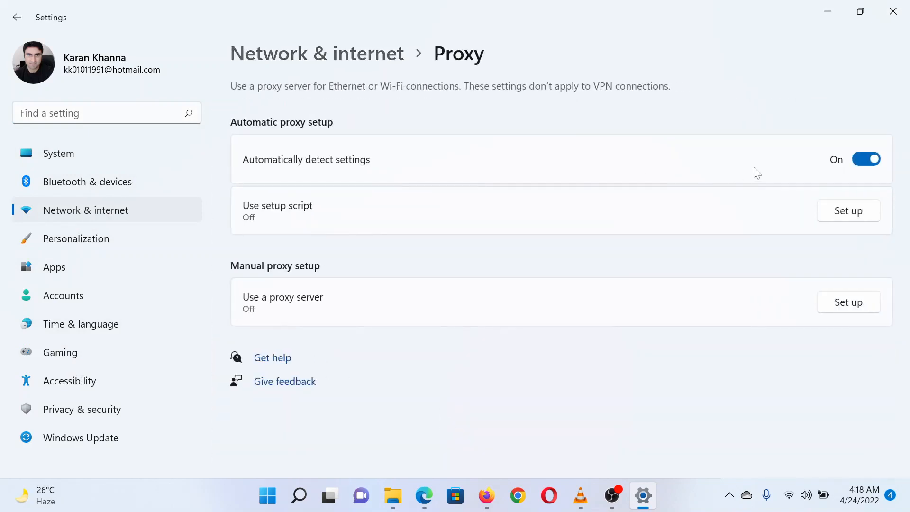
Turn 'Automatically detect settings' off and close the Settings window
left_click(865, 159)
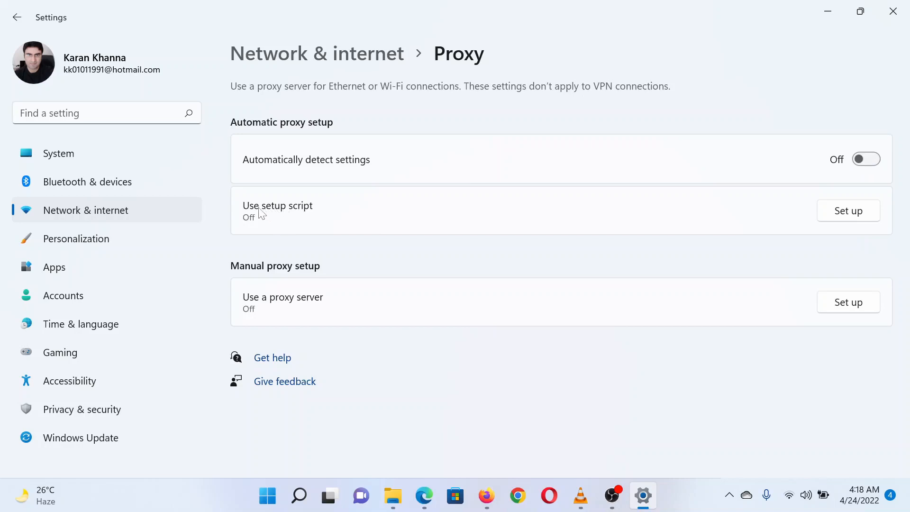
mouse_move(283, 201)
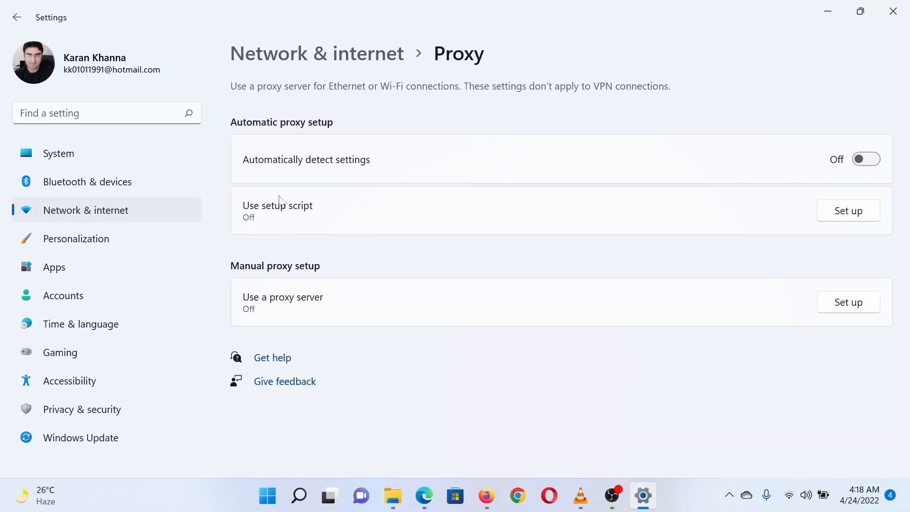
mouse_move(307, 290)
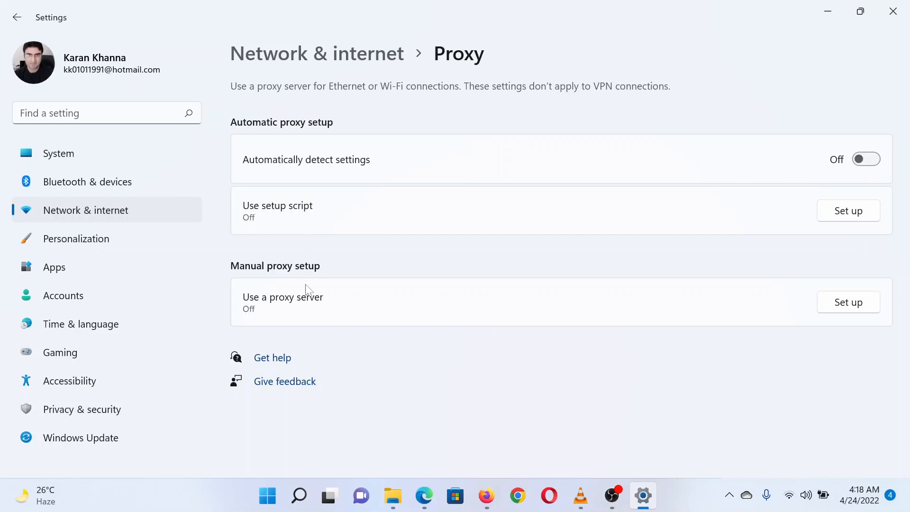
mouse_move(892, 11)
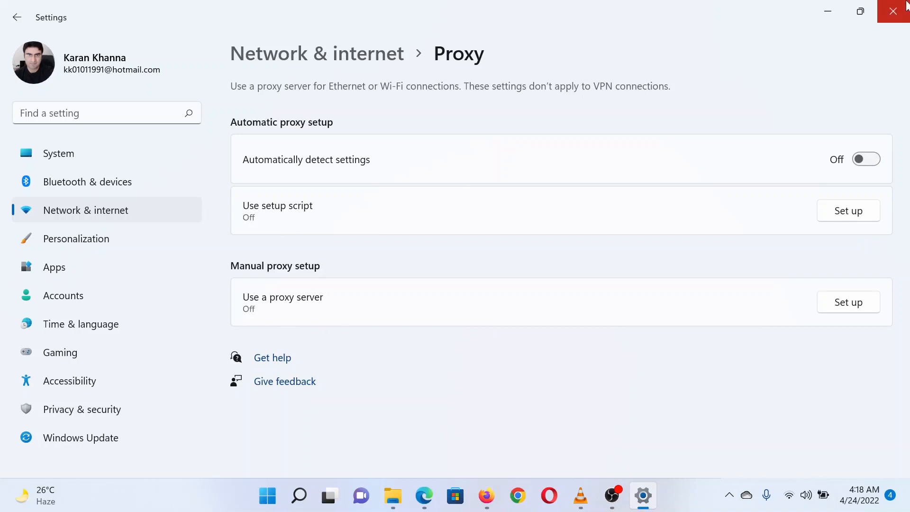
left_click(896, 11)
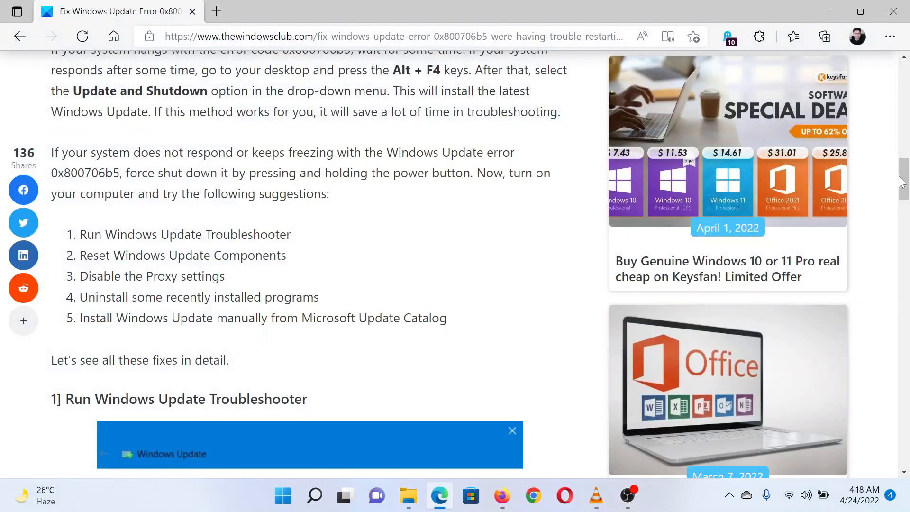
Scroll the 0x800706b5 article back up to its title
scroll("up", 3)
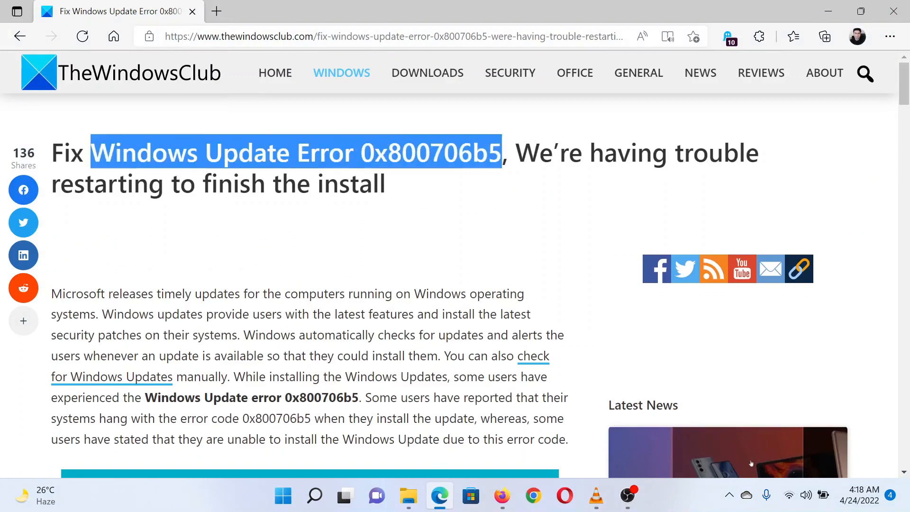
mouse_move(470, 264)
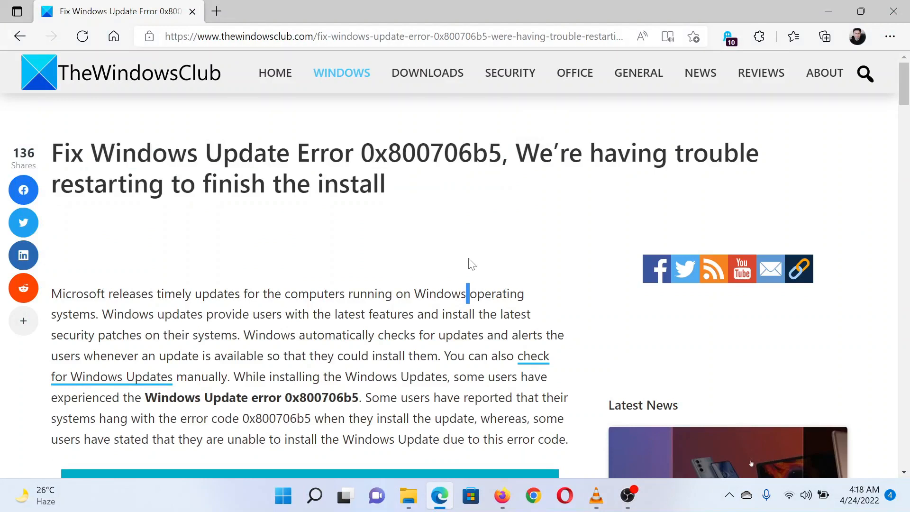
mouse_move(458, 215)
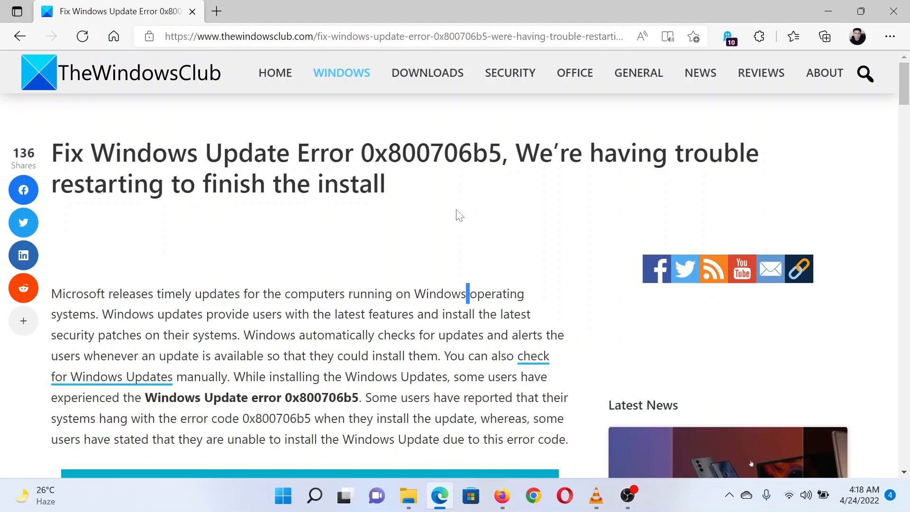